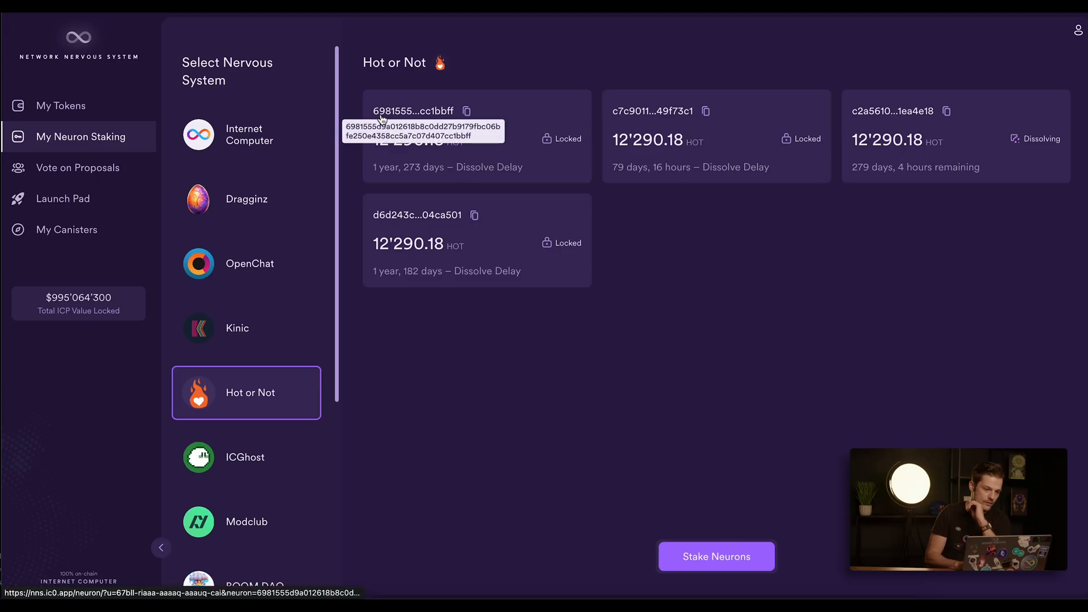
mouse_move(563, 305)
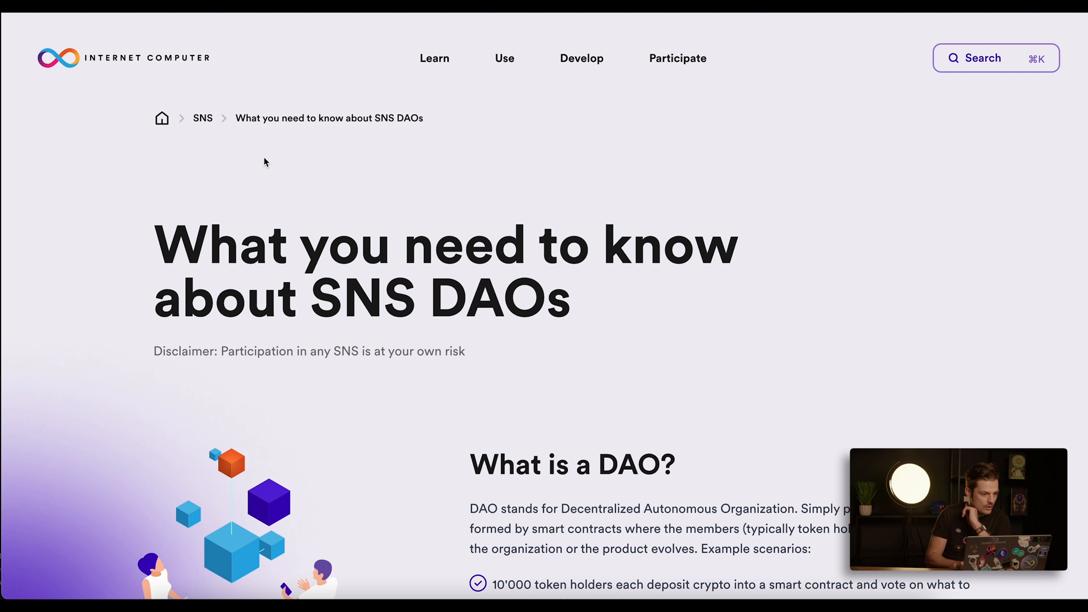
mouse_move(249, 97)
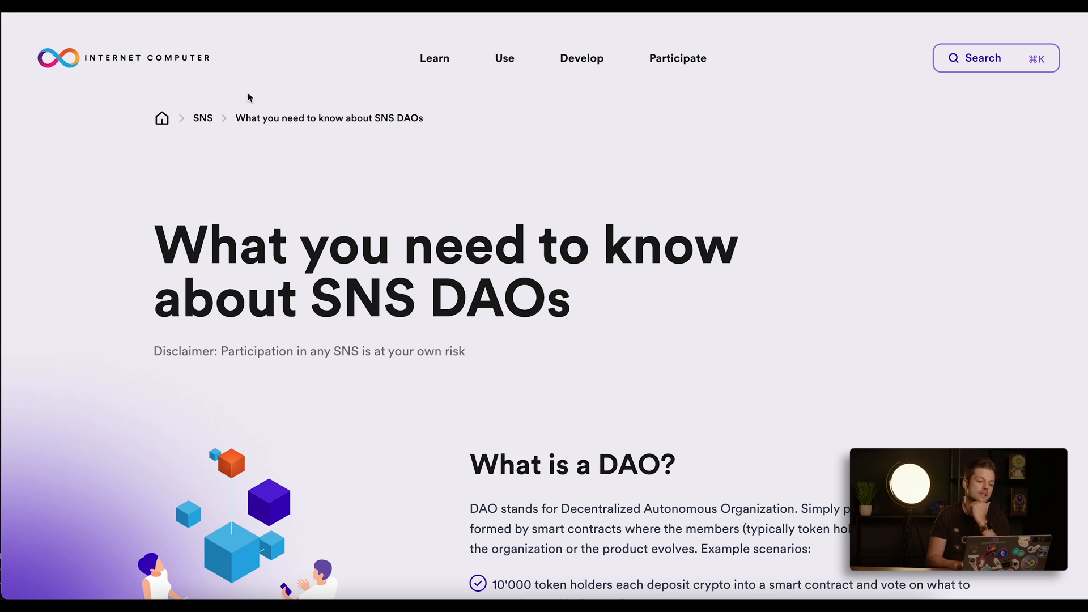
Step: Reach the Service Nervous System (SNS) guide via Develop > Developer Docs > Guides
scroll(down, 3)
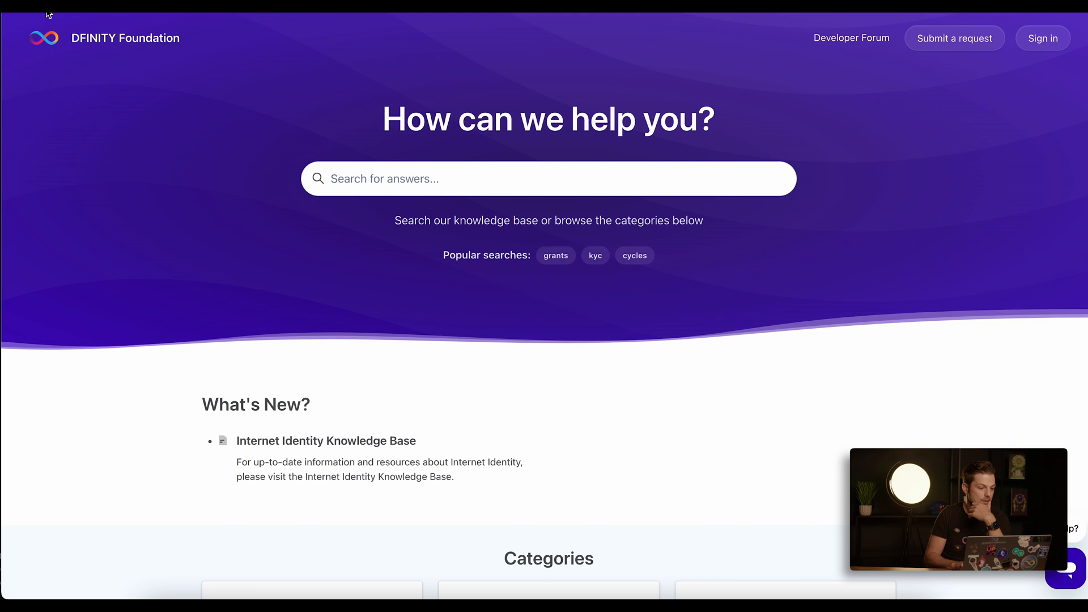
scroll(down, 3)
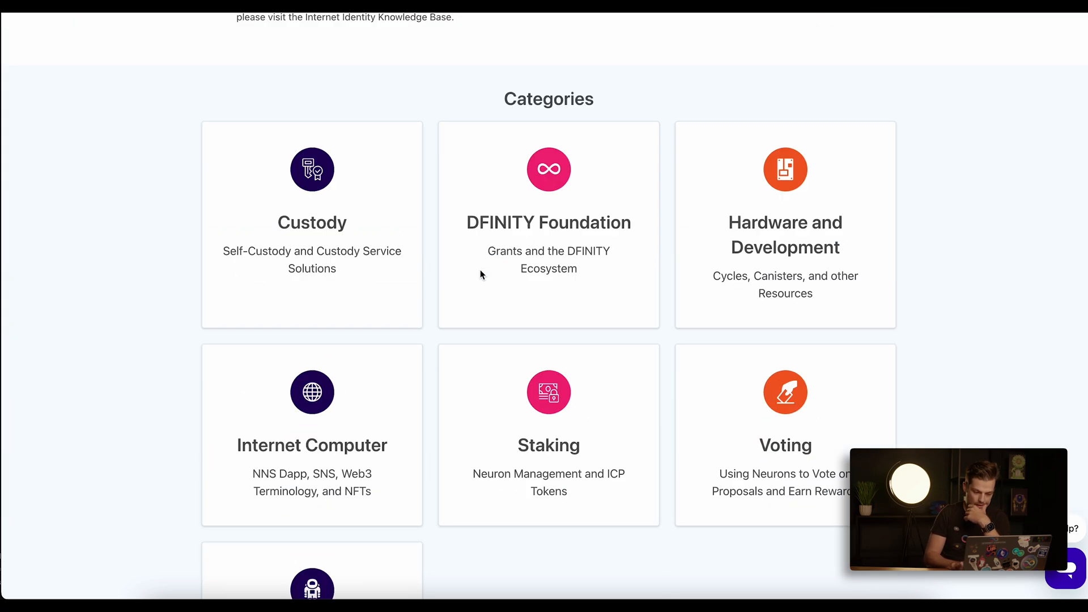
scroll(down, 3)
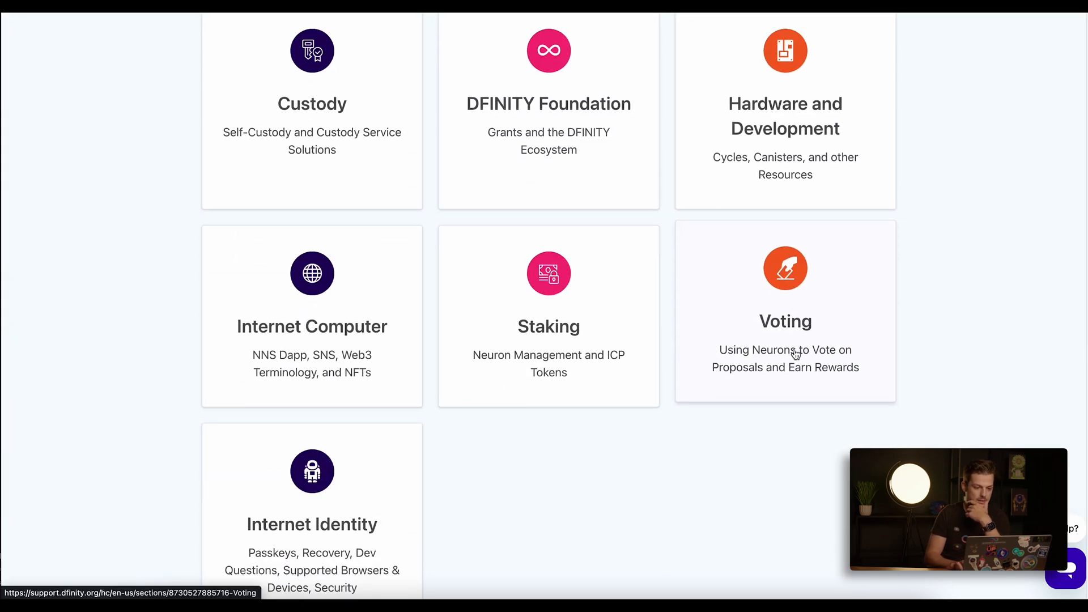
mouse_move(488, 419)
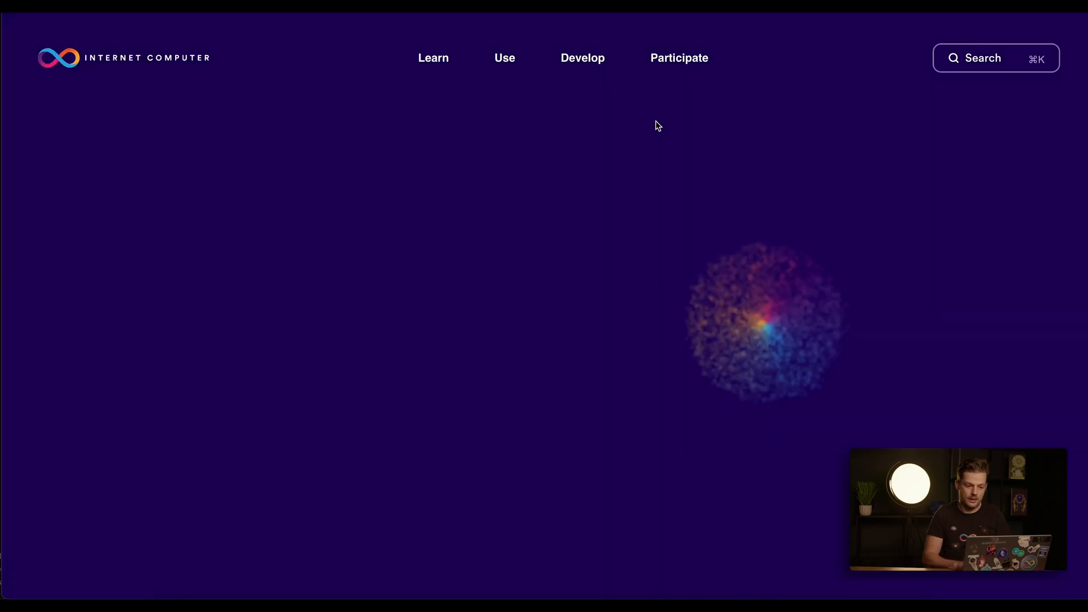
click(582, 58)
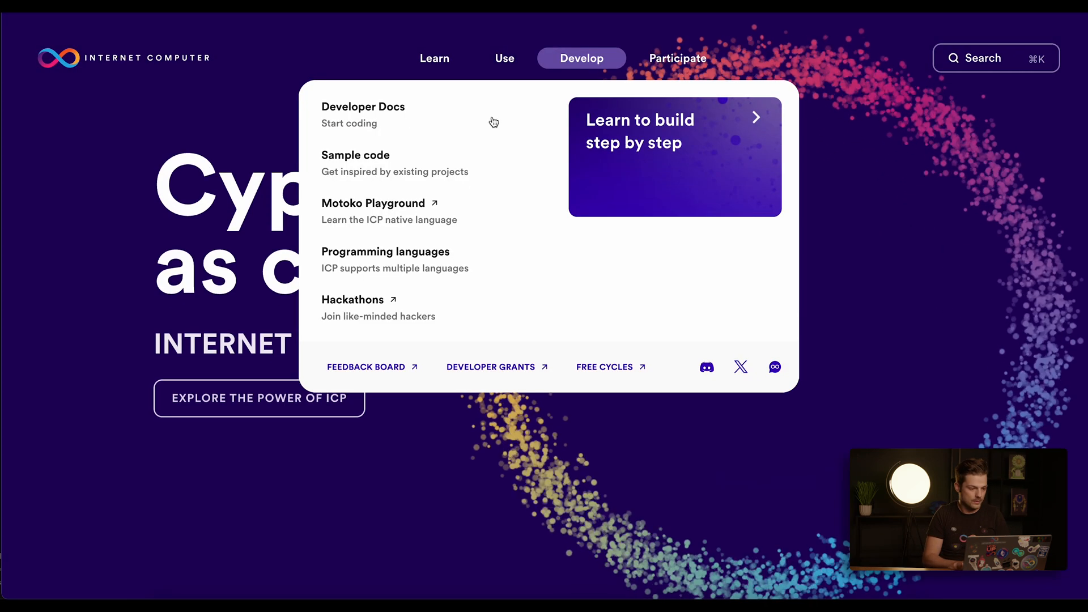
click(363, 106)
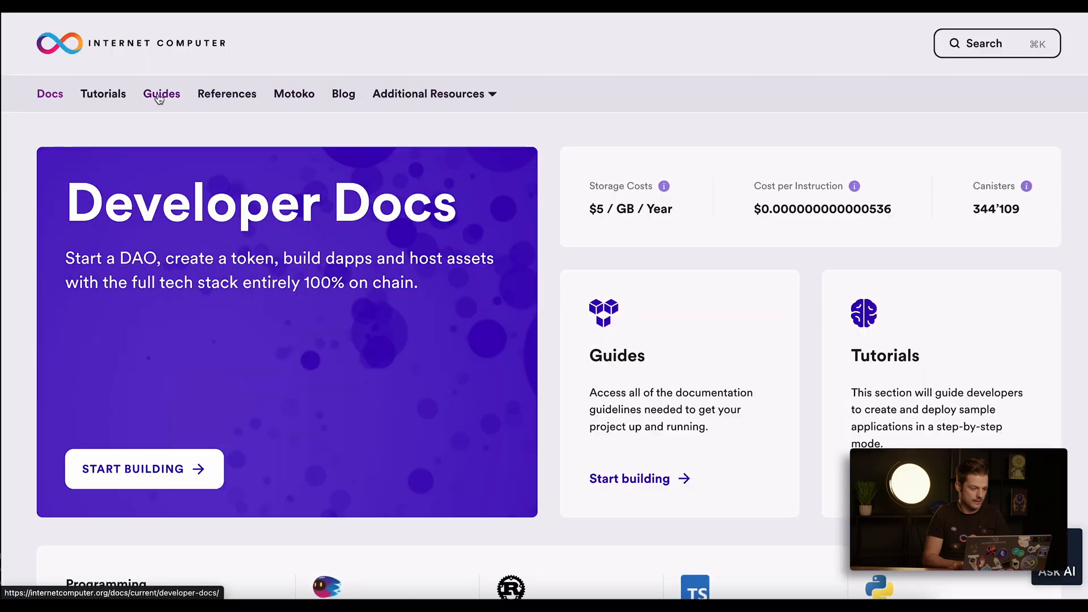
click(161, 94)
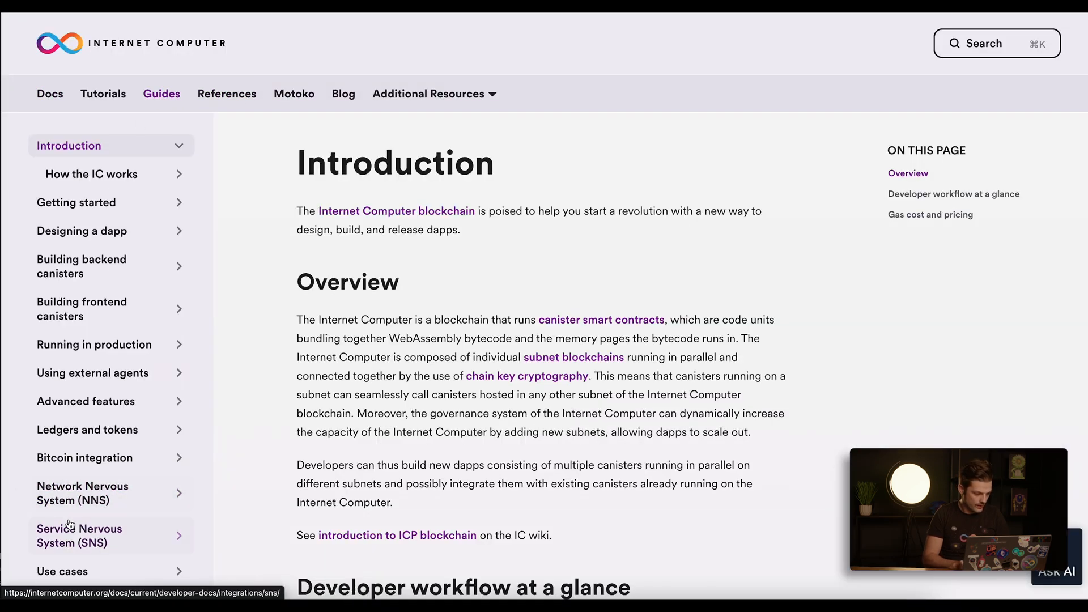
click(80, 535)
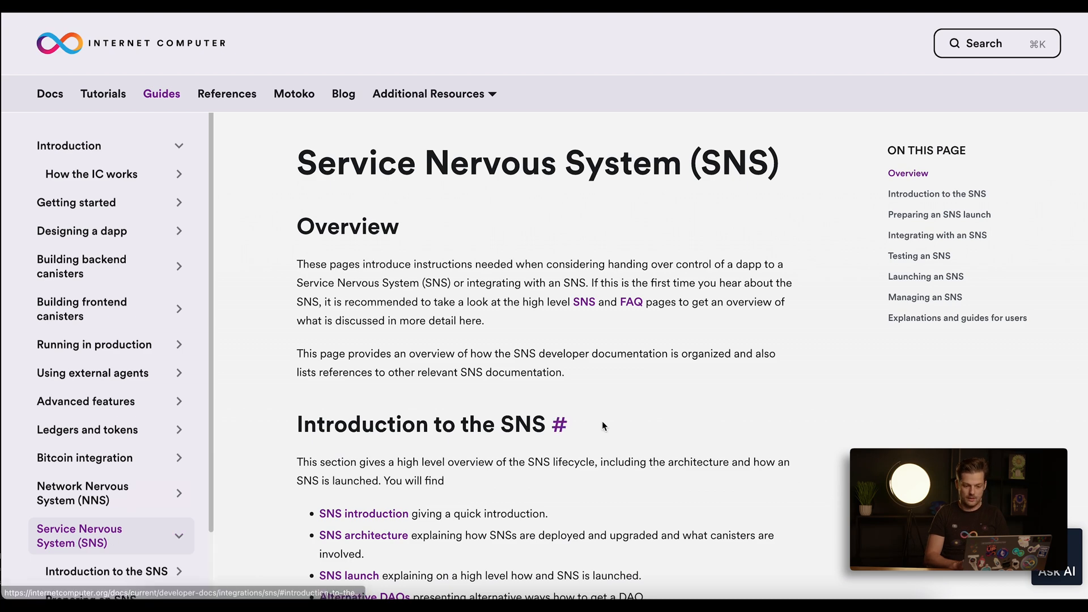
scroll(up, 3)
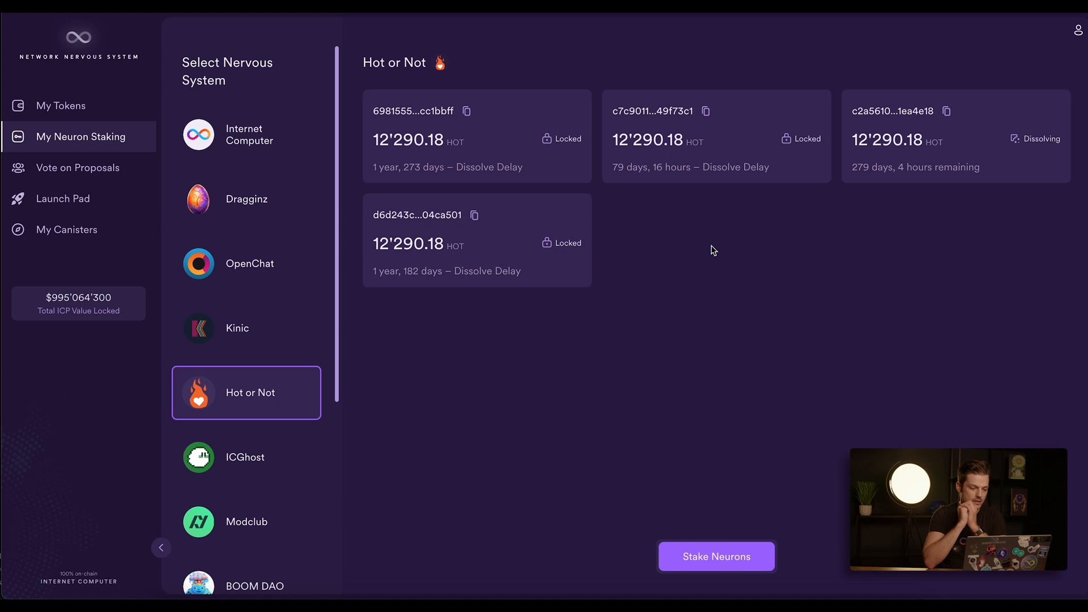
mouse_move(778, 208)
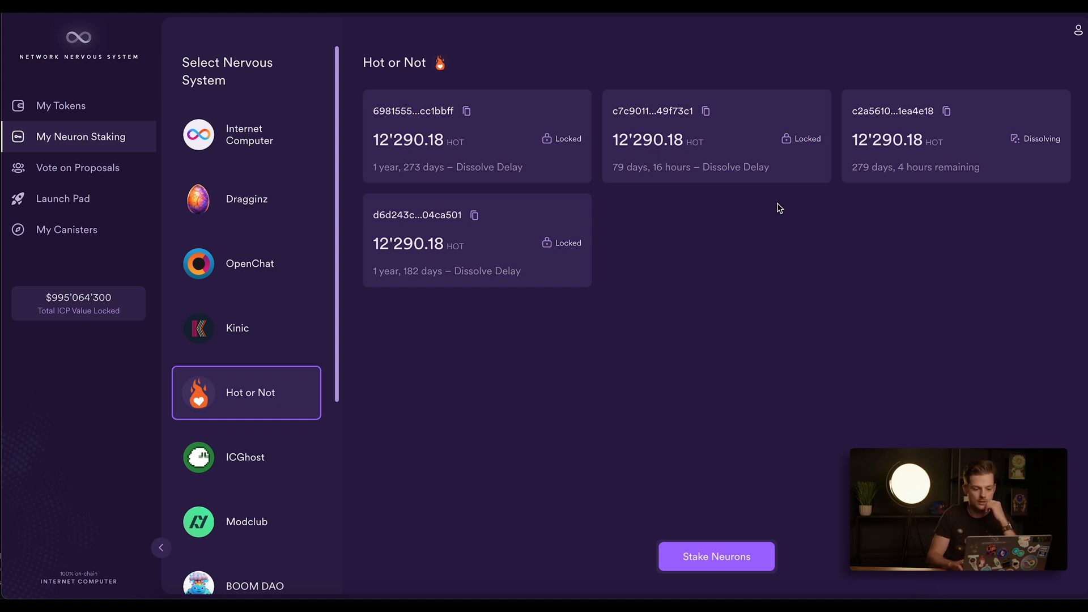
mouse_move(416, 56)
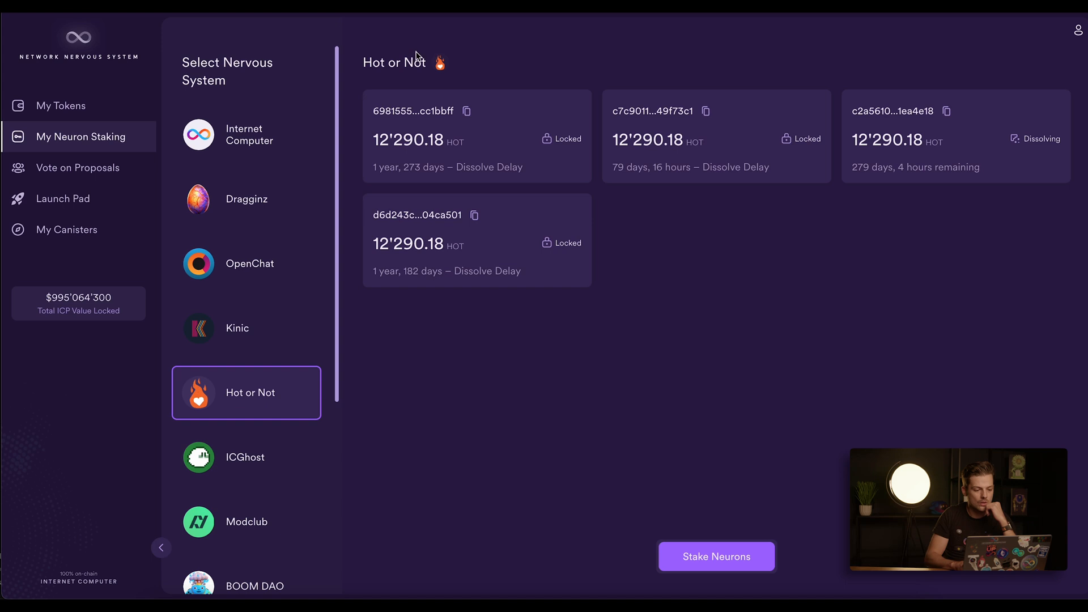
mouse_move(427, 167)
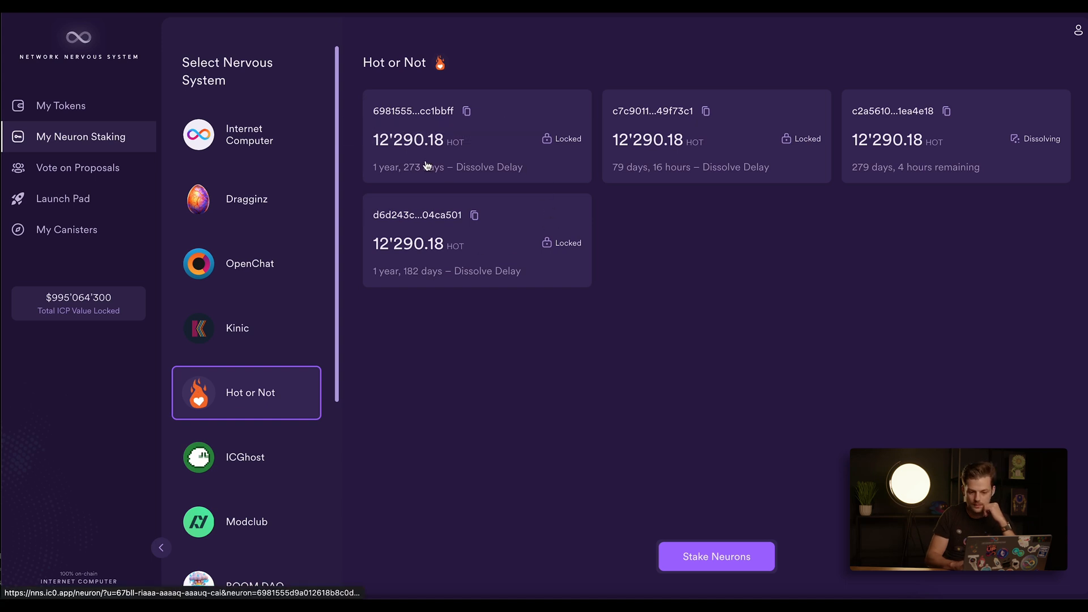
mouse_move(413, 111)
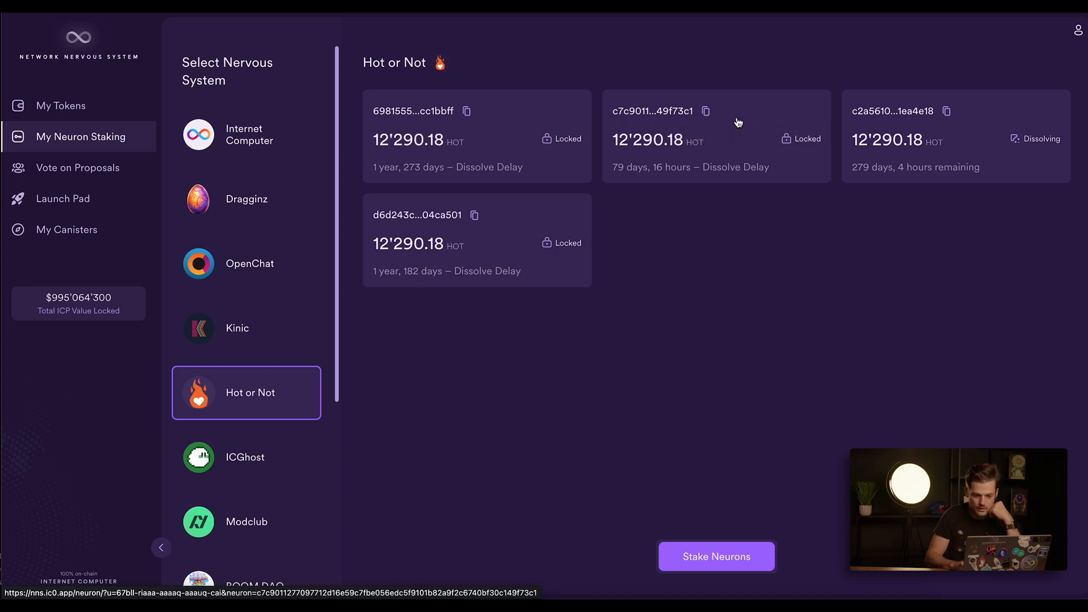
Step: View the 79-day dissolve delay neuron's Following section listing 6981555…cc1bbff for all topics
click(715, 135)
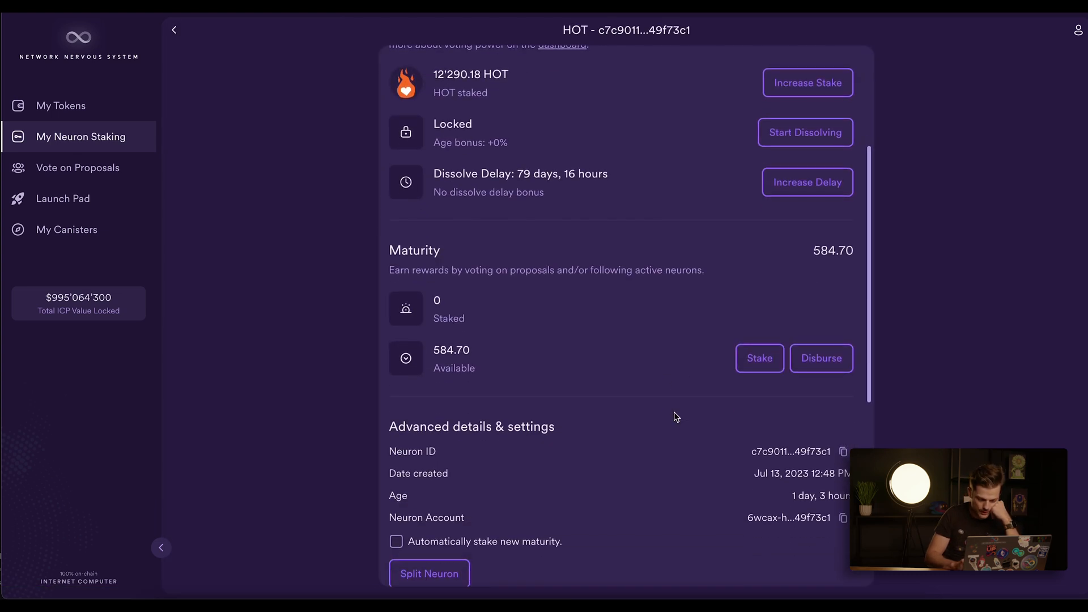
scroll(down, 3)
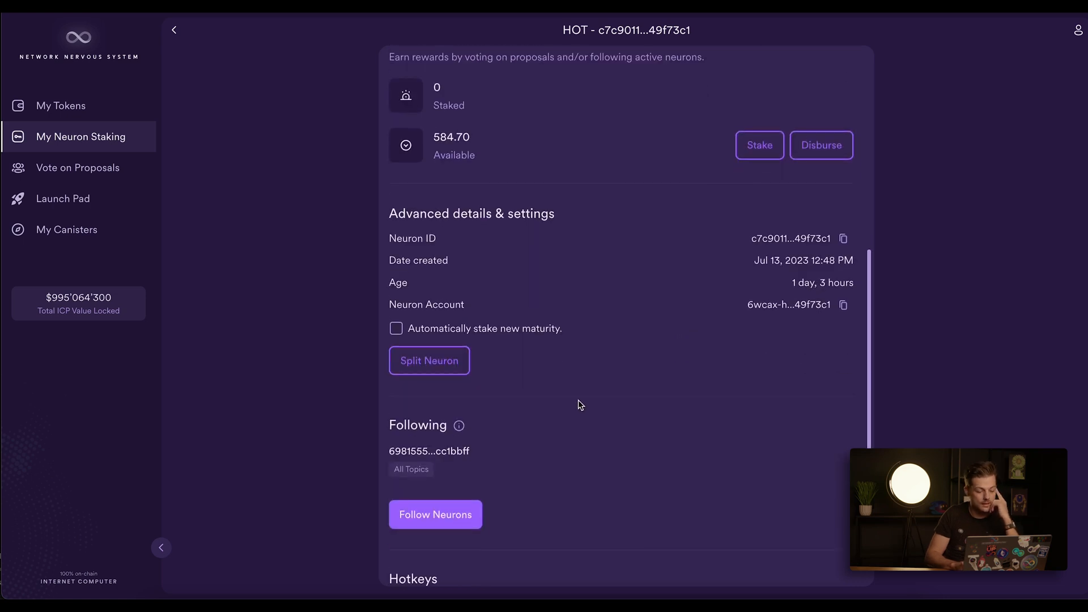
mouse_move(428, 451)
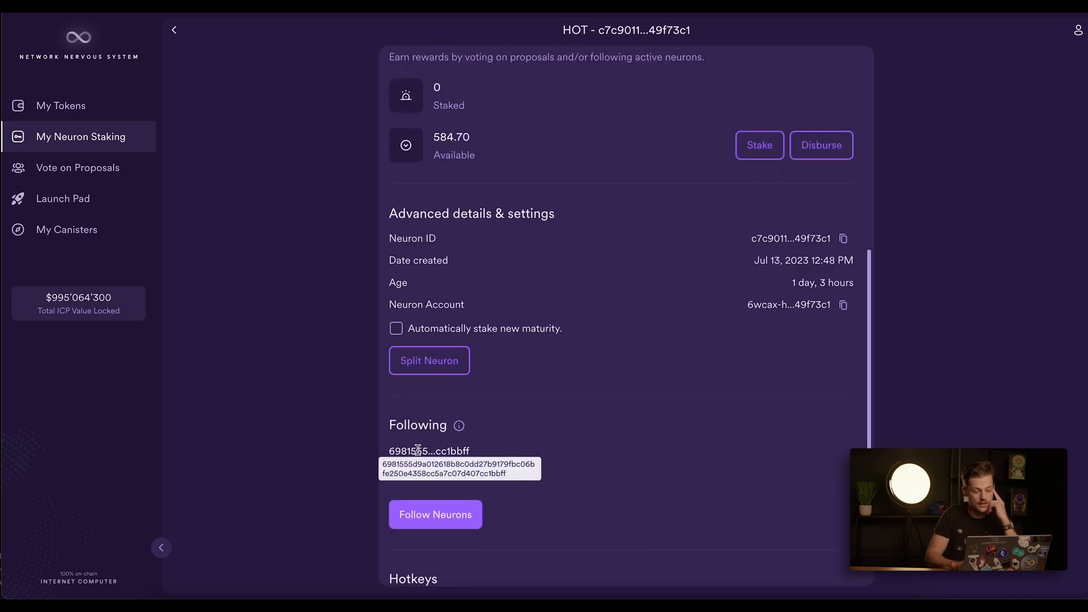
mouse_move(238, 126)
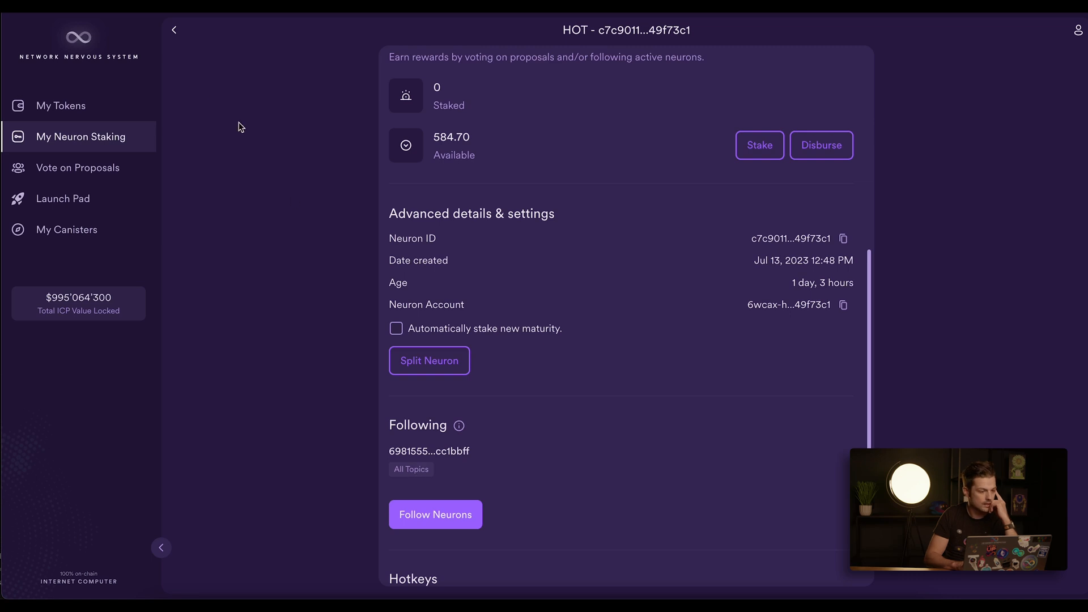
Step: Return to the neuron list and view neuron d6d243c…04ca501's voting power and maturity details
click(174, 29)
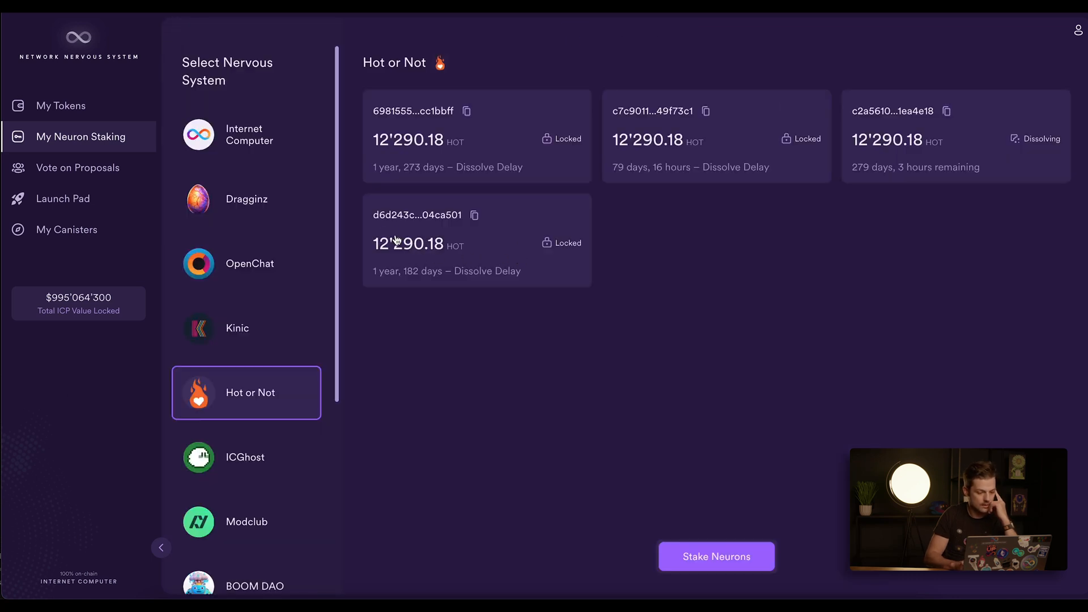
click(477, 239)
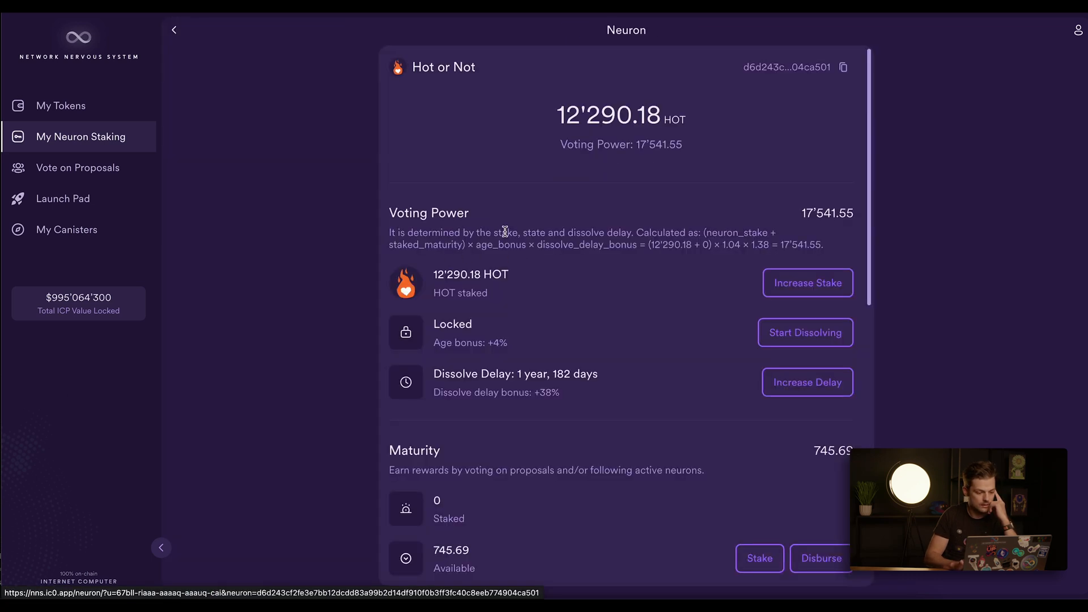
scroll(down, 3)
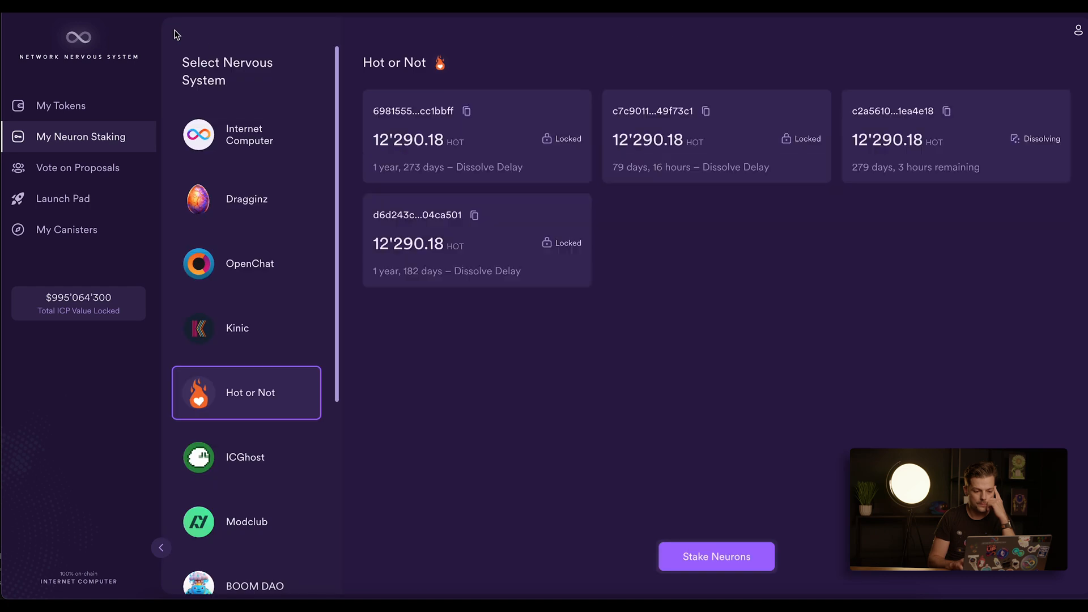
mouse_move(413, 111)
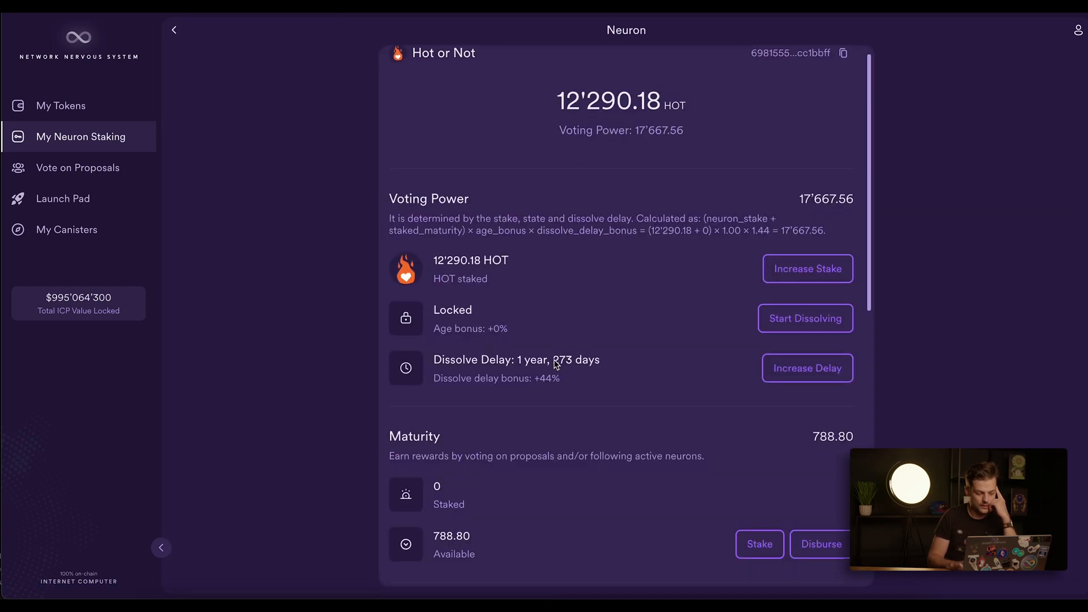
Step: Scroll neuron 6981555…cc1bbff's page back to the top where its ID can be copied
scroll(down, 3)
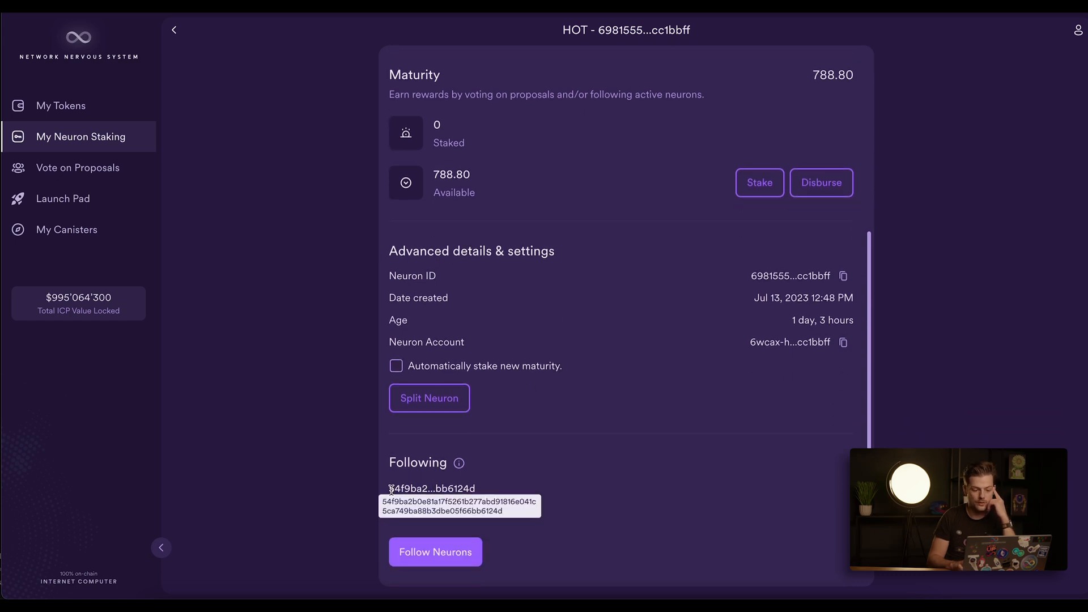
mouse_move(494, 471)
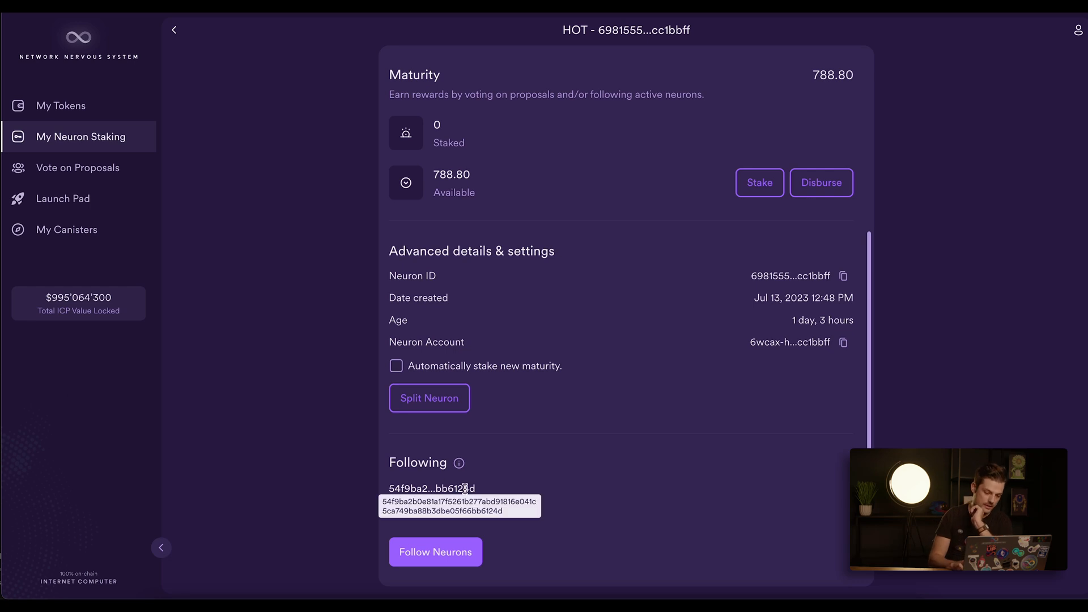
mouse_move(515, 484)
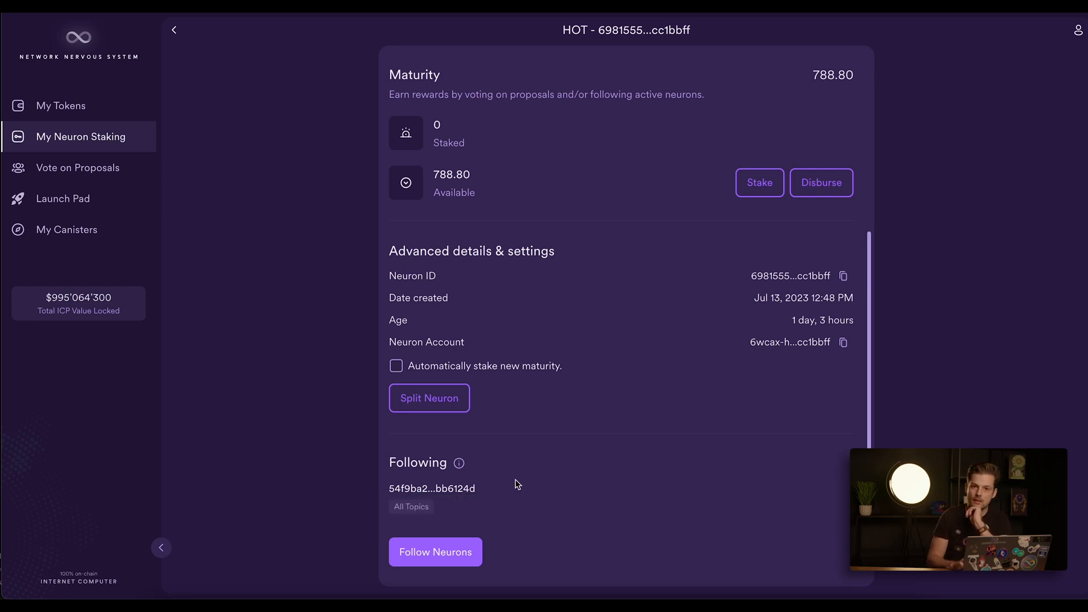
mouse_move(411, 483)
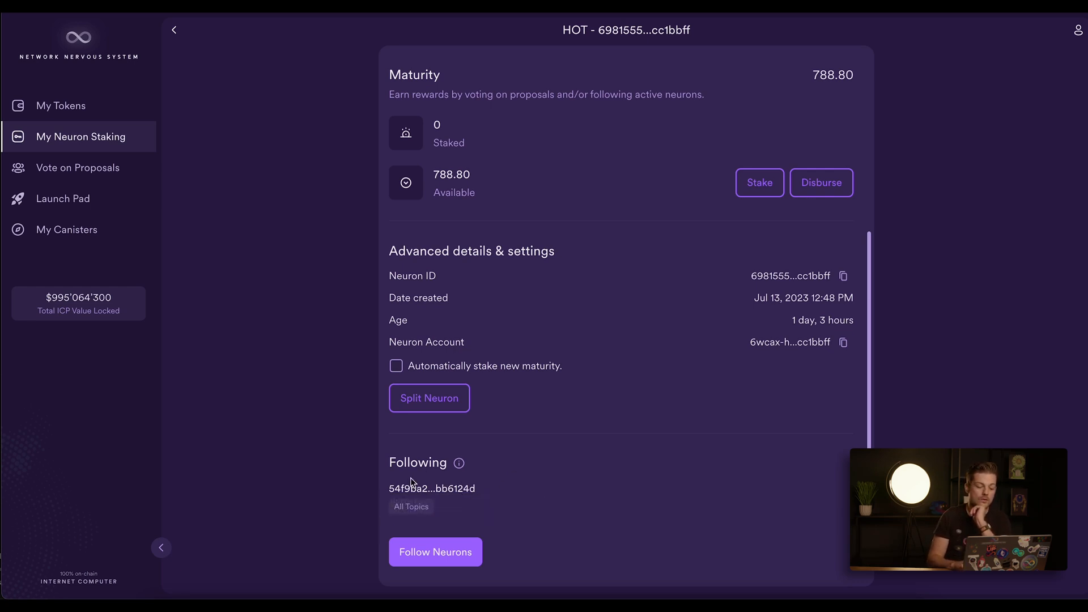
mouse_move(432, 488)
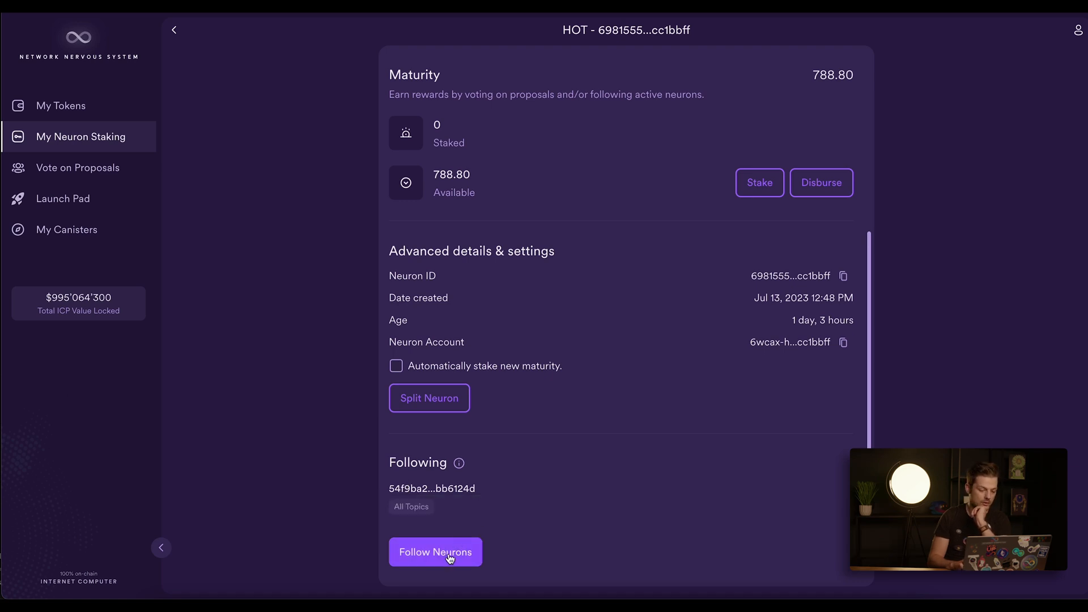
scroll(up, 3)
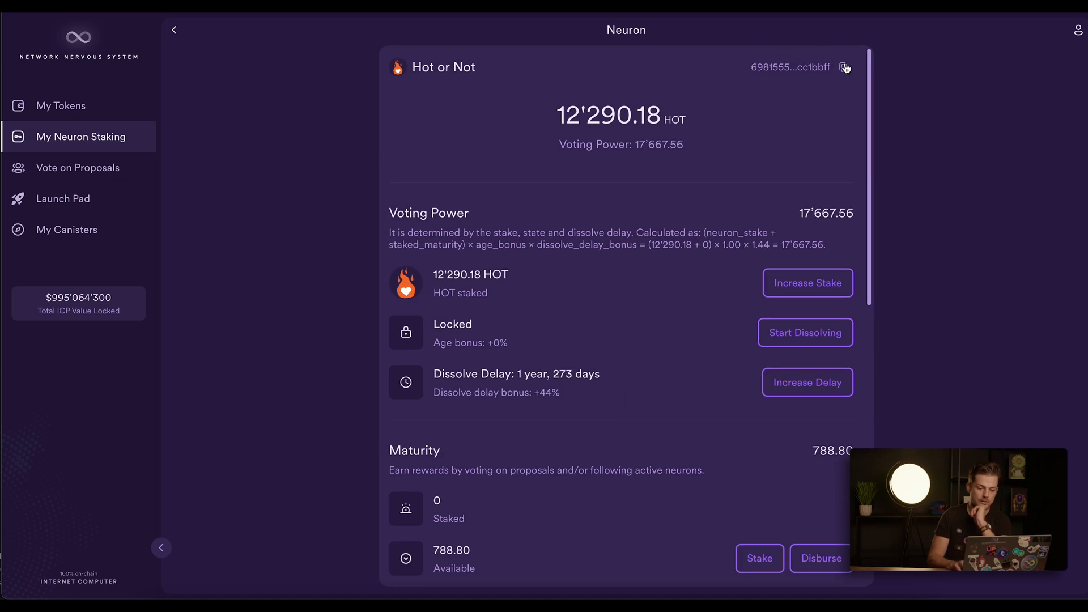
mouse_move(499, 407)
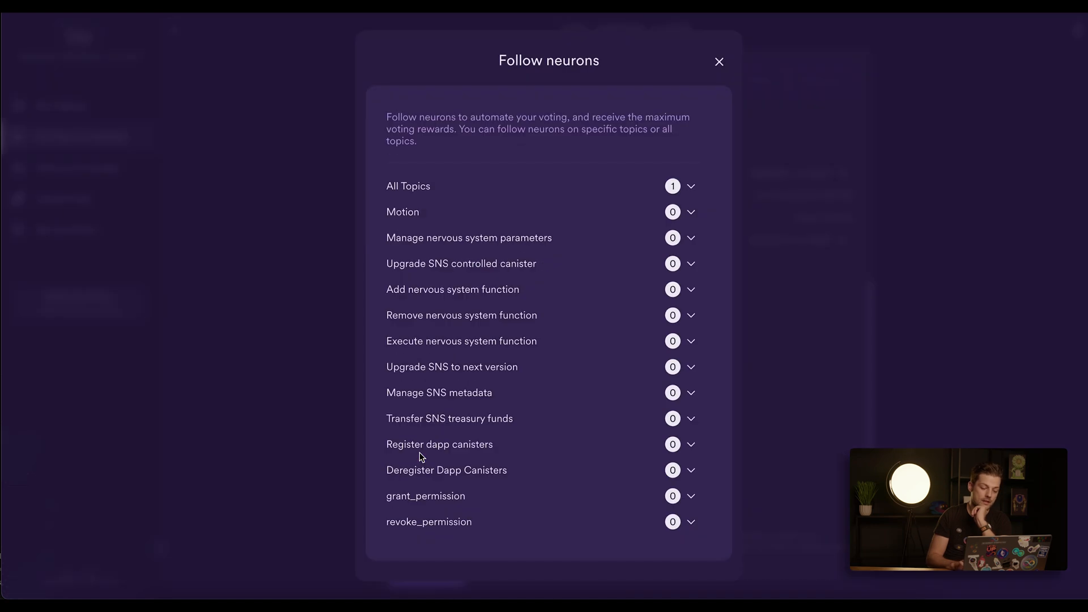
mouse_move(470, 329)
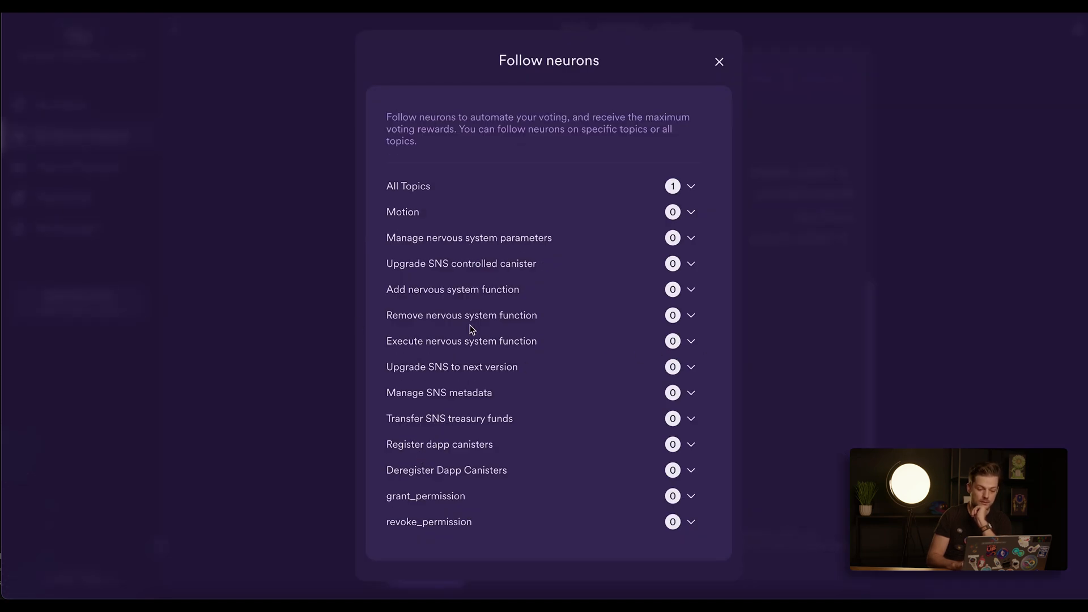
mouse_move(416, 439)
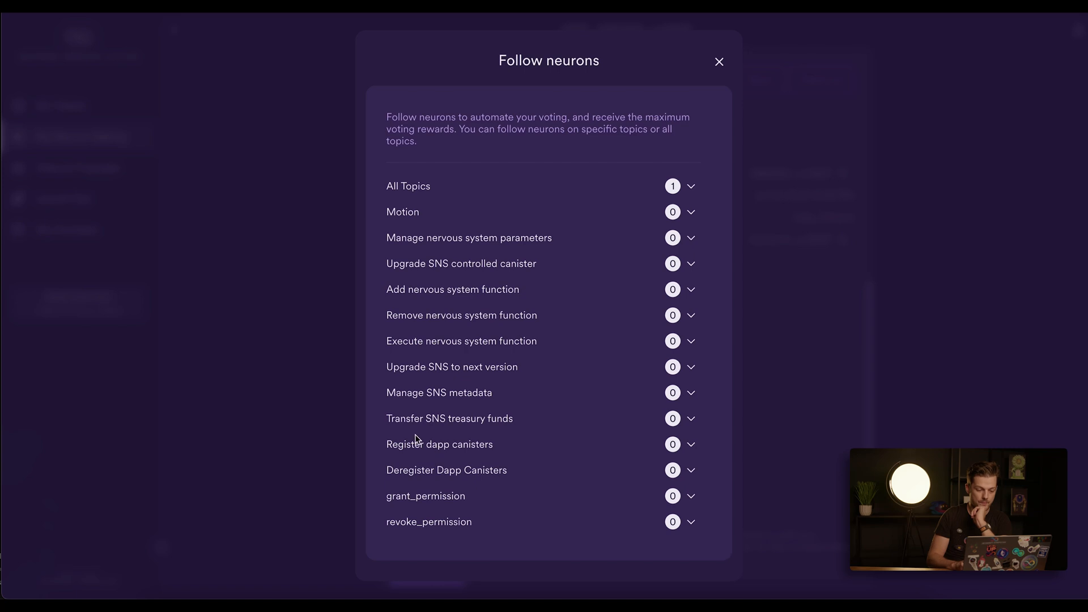
mouse_move(561, 428)
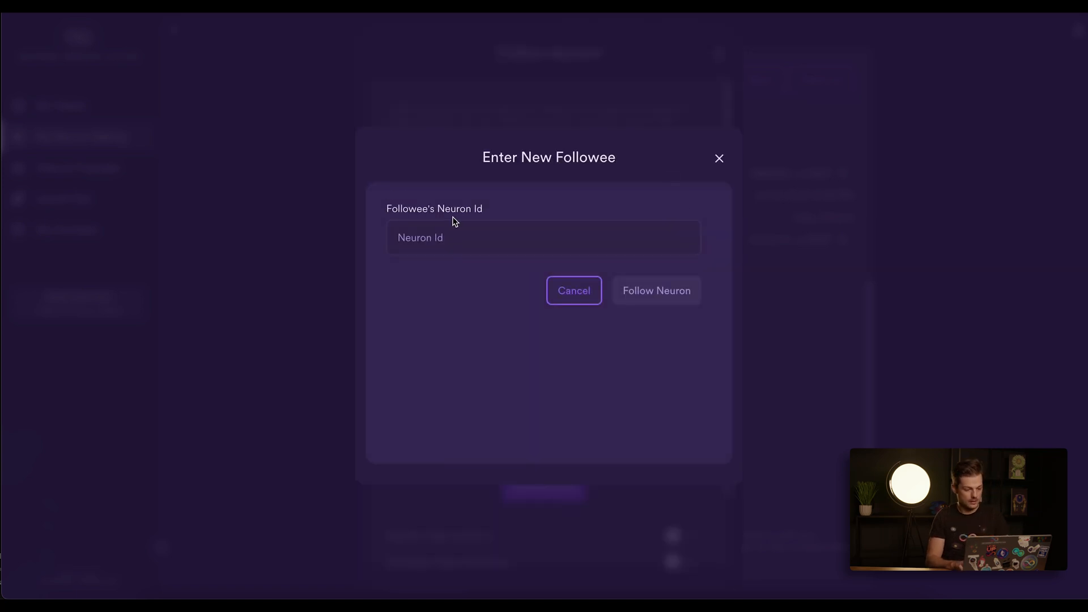
Step: Add followee 8c0dd27…cc1bbff under Transfer SNS treasury funds and confirm it
text(8c0dd27b9179fbc06bfe250e4358cc5a7c07d407cc1bbff)
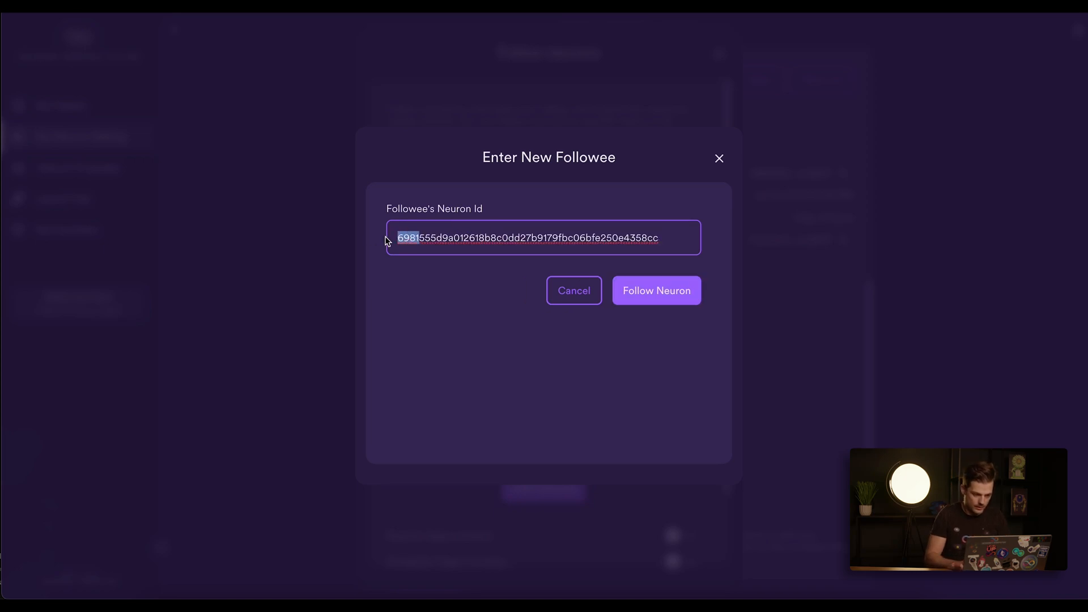
click(656, 290)
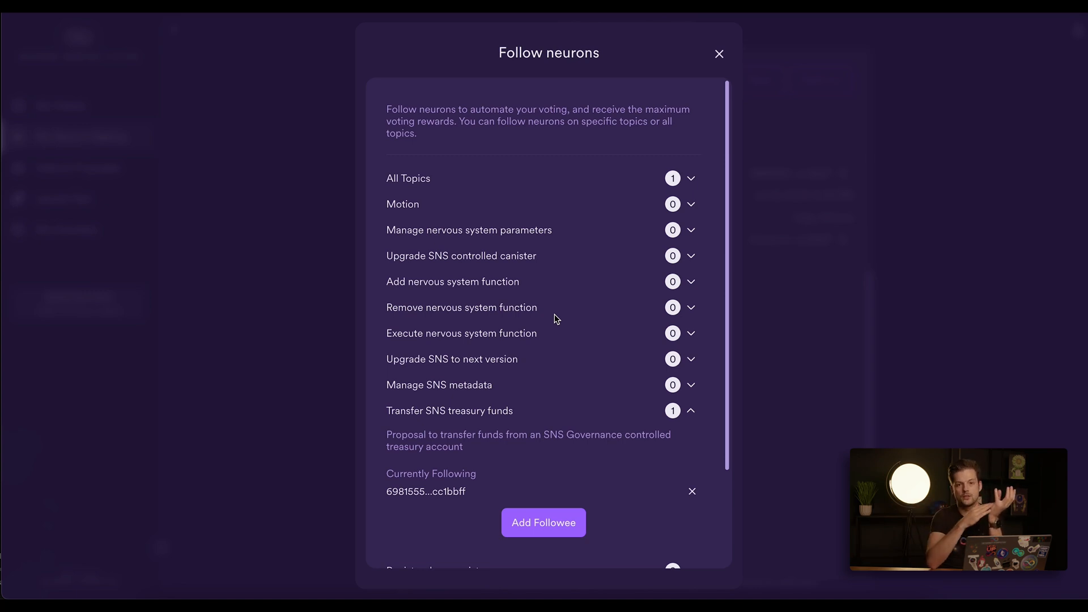
mouse_move(572, 266)
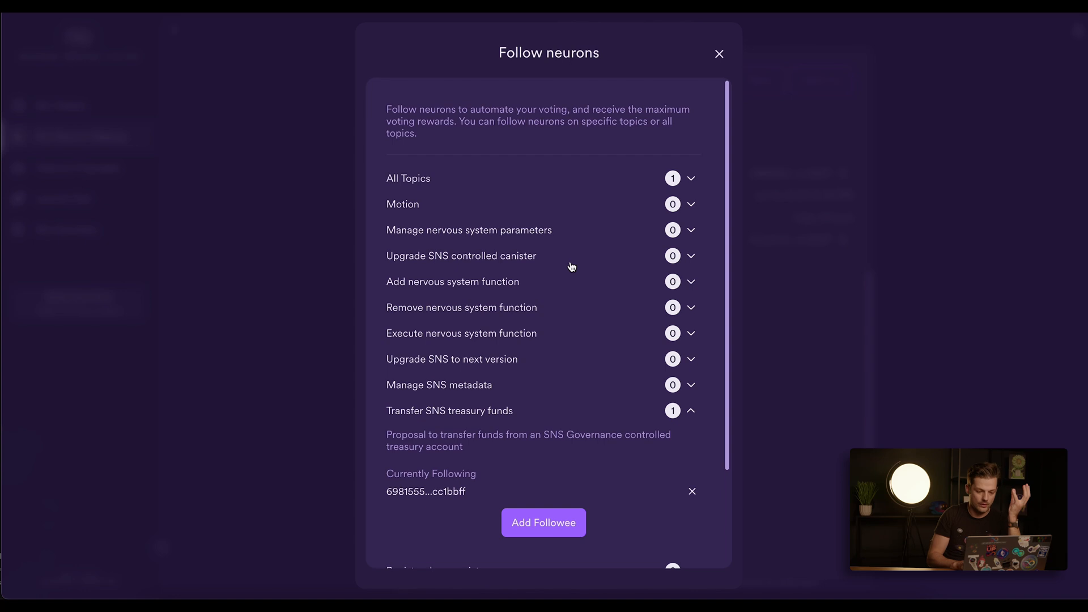
mouse_move(555, 292)
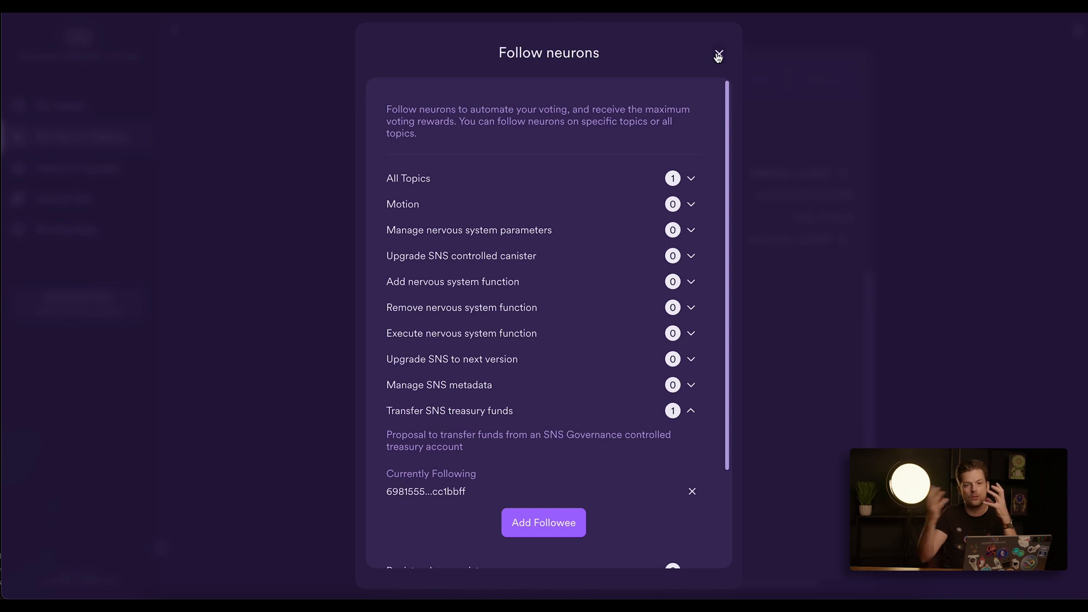
mouse_move(627, 393)
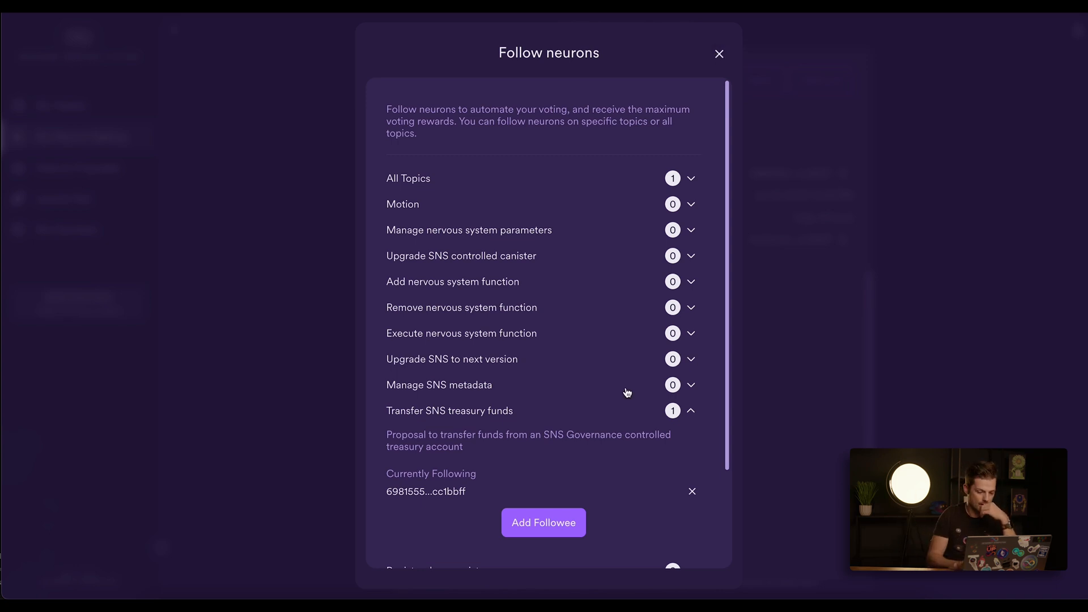
click(692, 411)
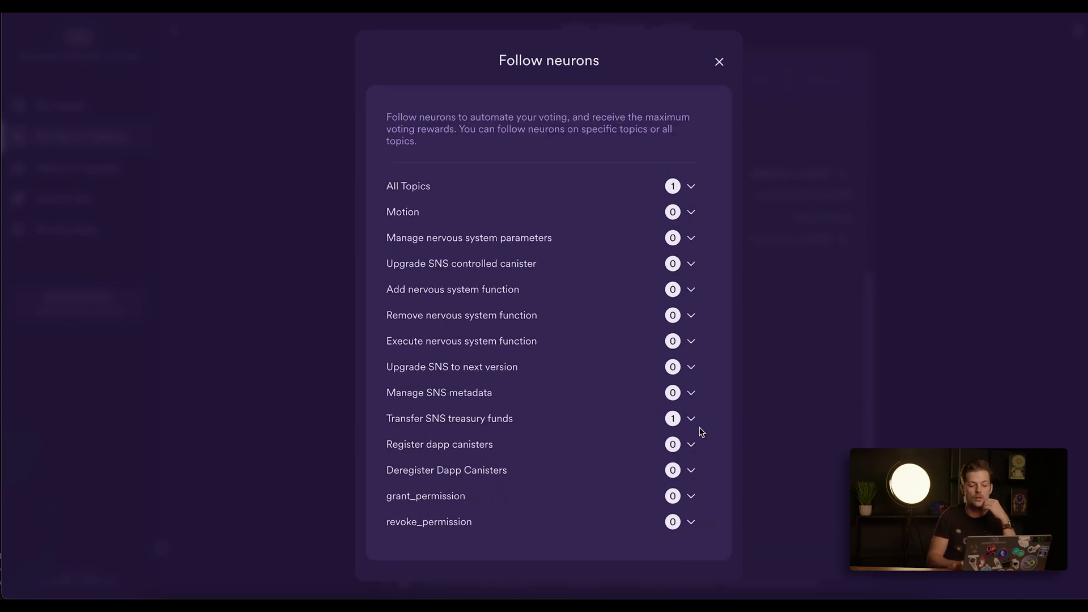
mouse_move(719, 83)
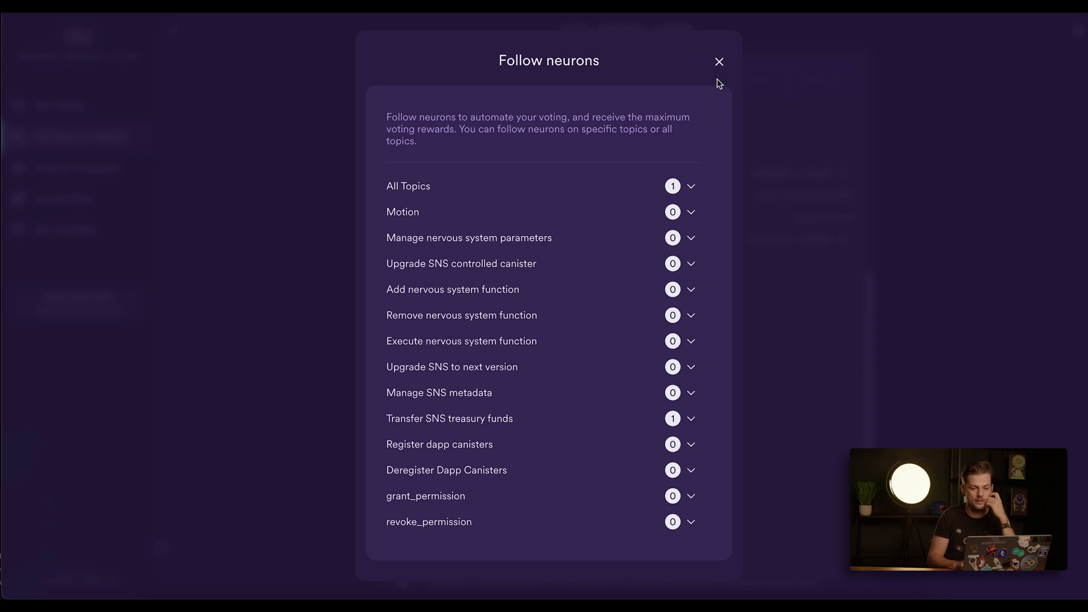
mouse_move(760, 62)
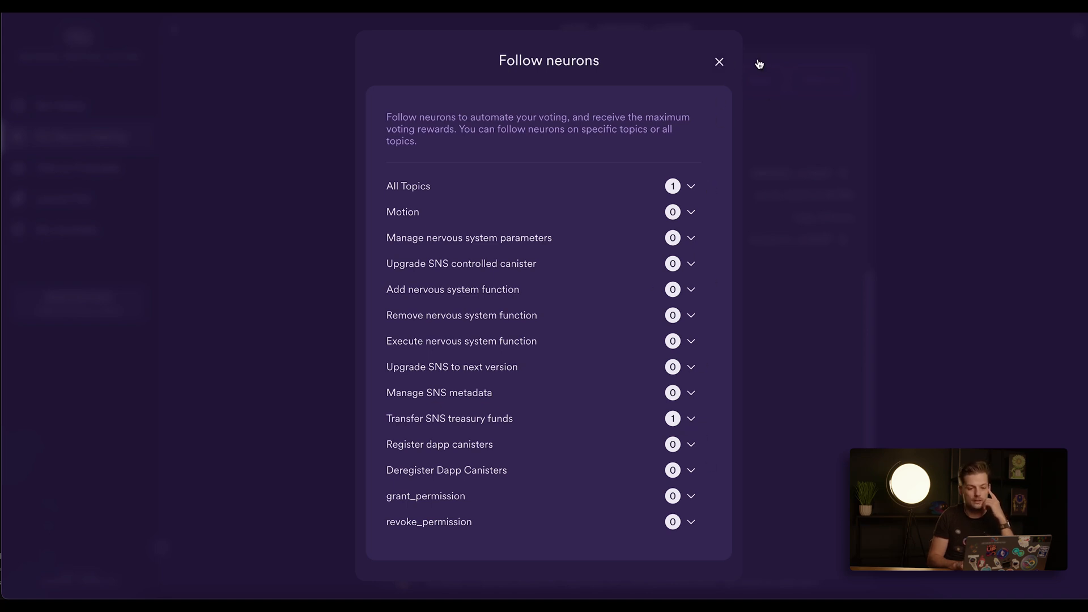
Step: Leave the Follow Neurons dialog and return to the Hot or Not neurons list
click(718, 61)
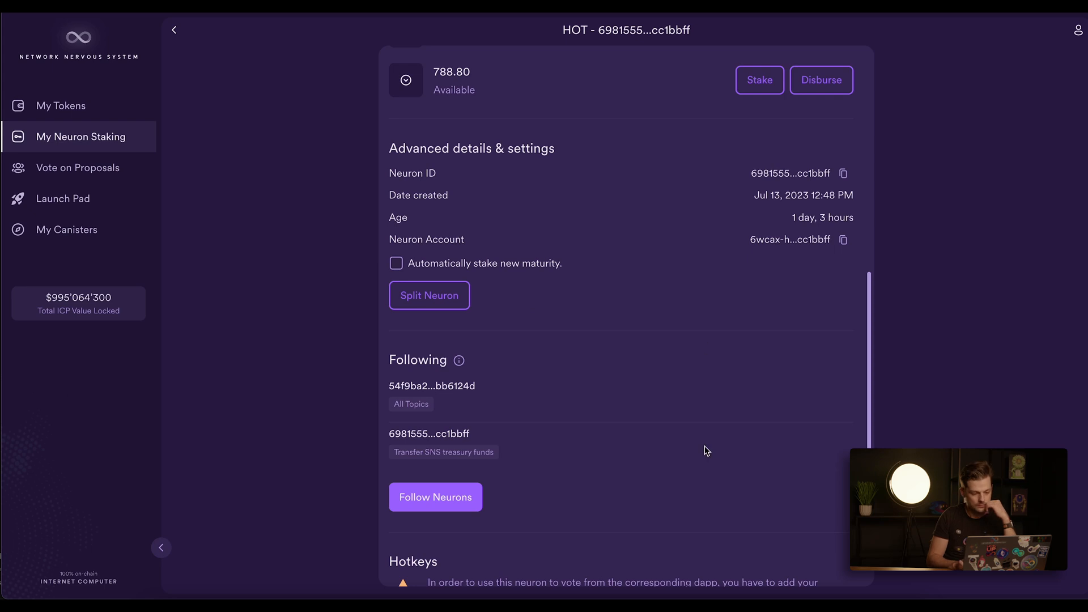
click(176, 30)
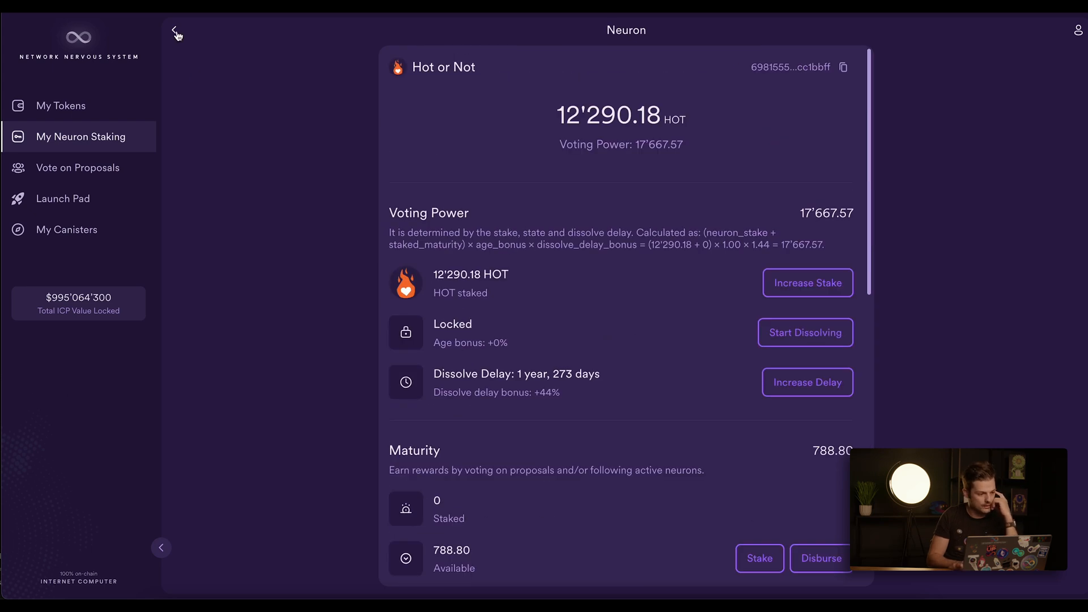
click(177, 32)
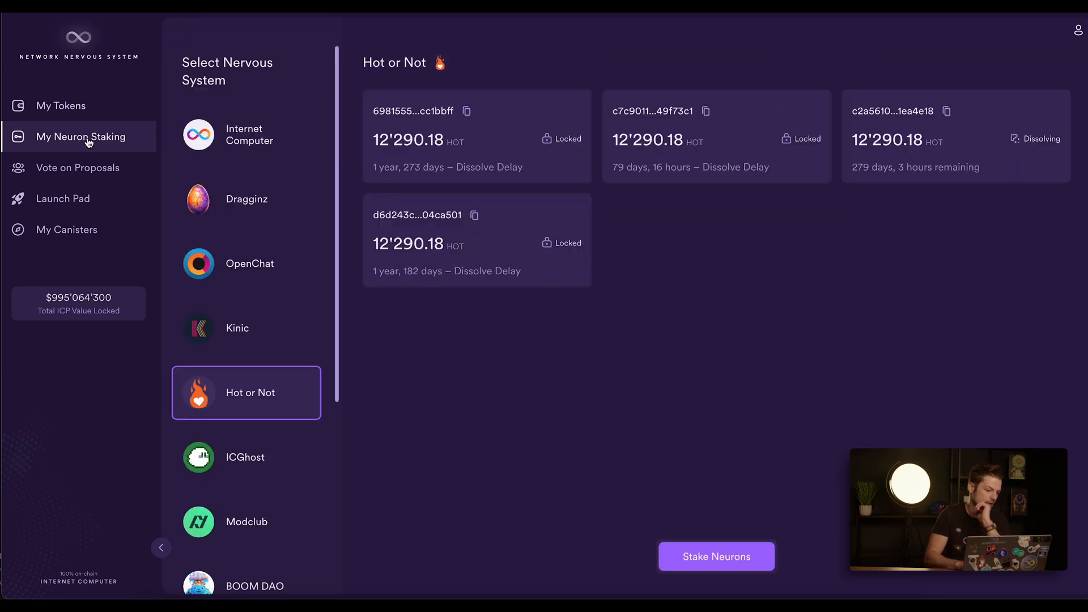
Step: View proposal 29's executed 1 ICP treasury transfer and return to the proposals list
click(78, 168)
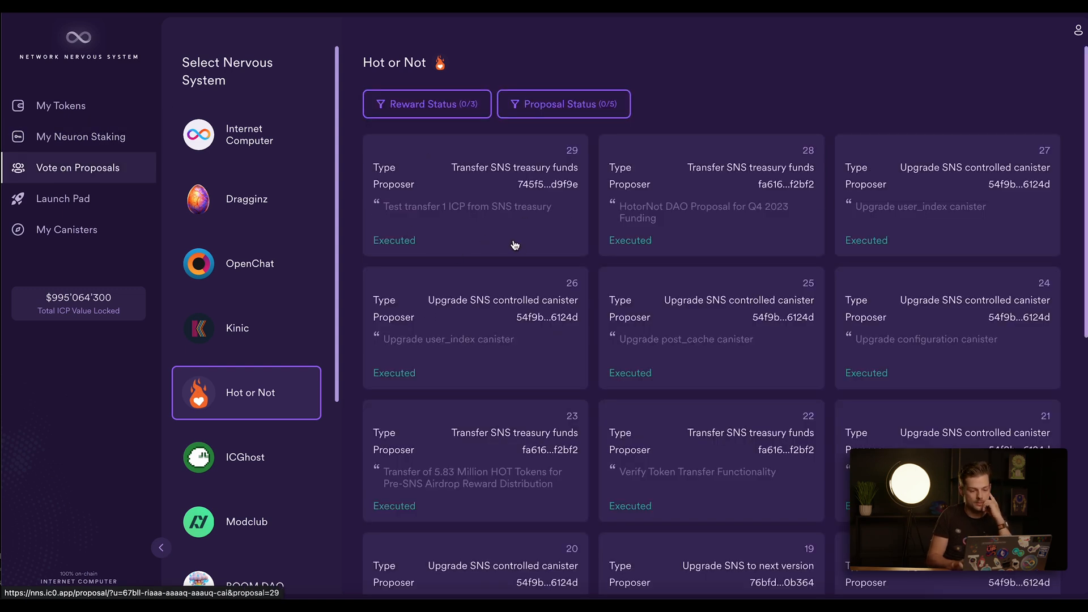
mouse_move(383, 249)
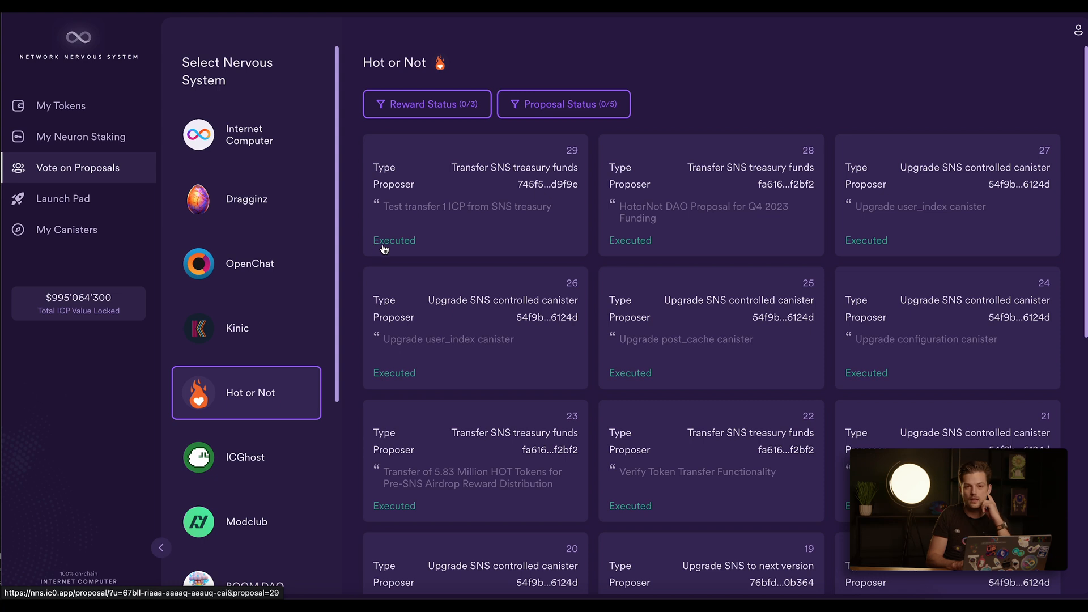
mouse_move(445, 243)
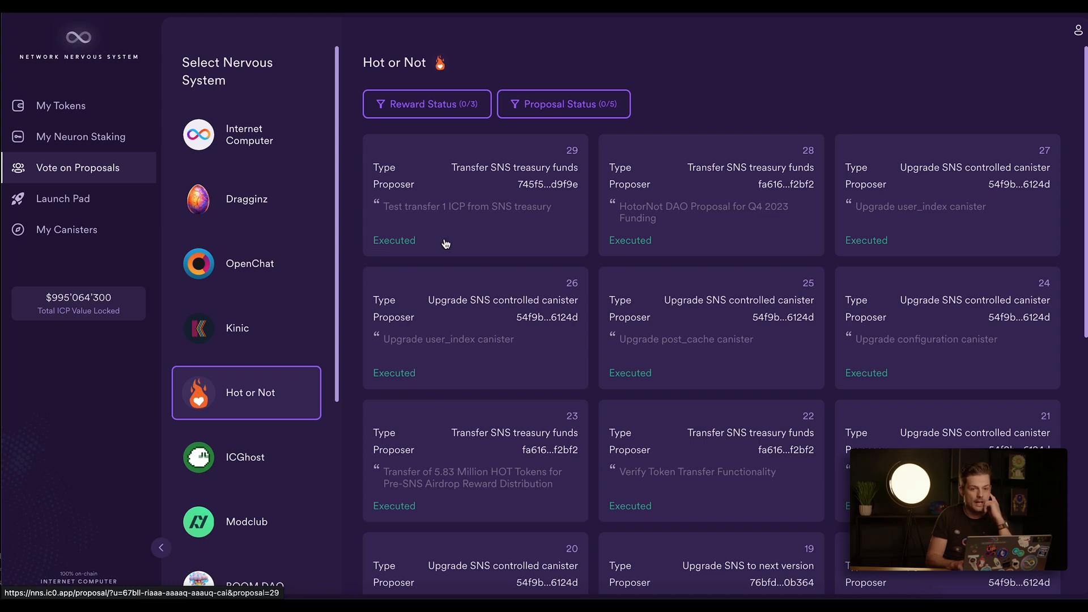
mouse_move(390, 255)
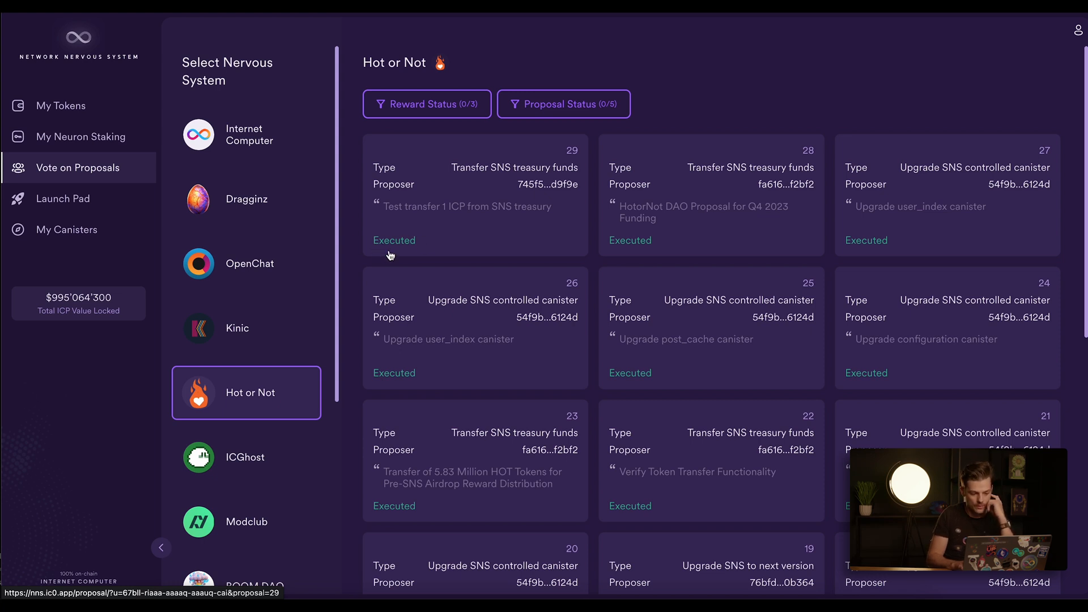
click(475, 194)
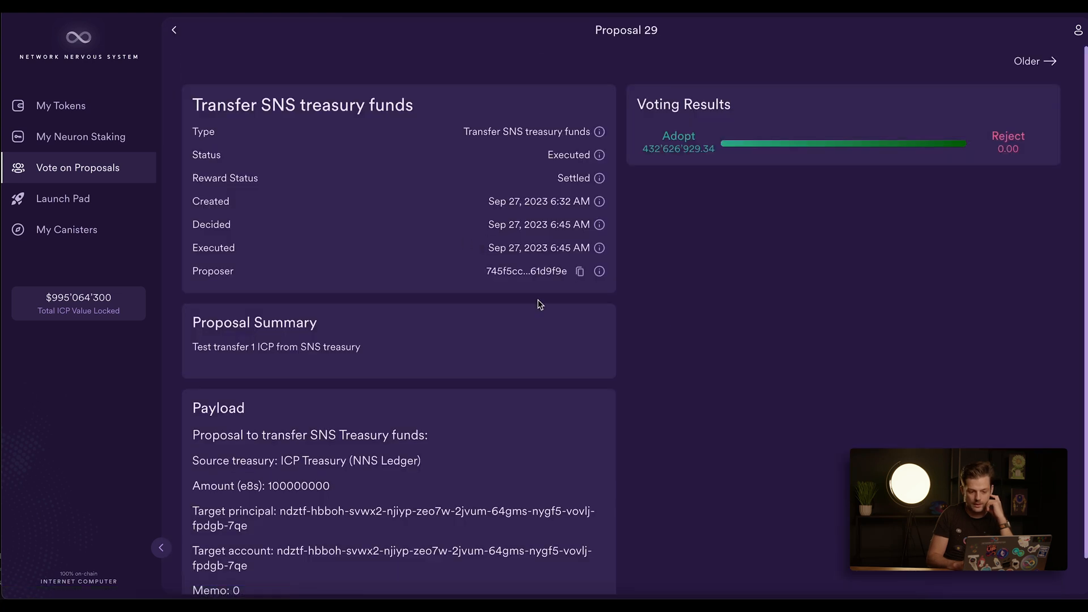
mouse_move(936, 250)
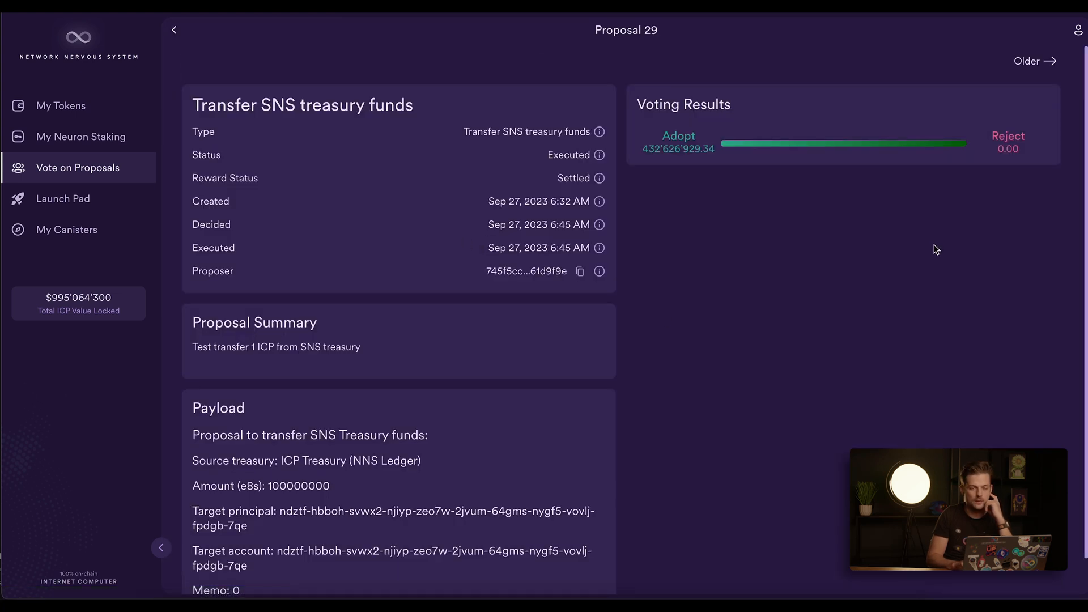
mouse_move(755, 286)
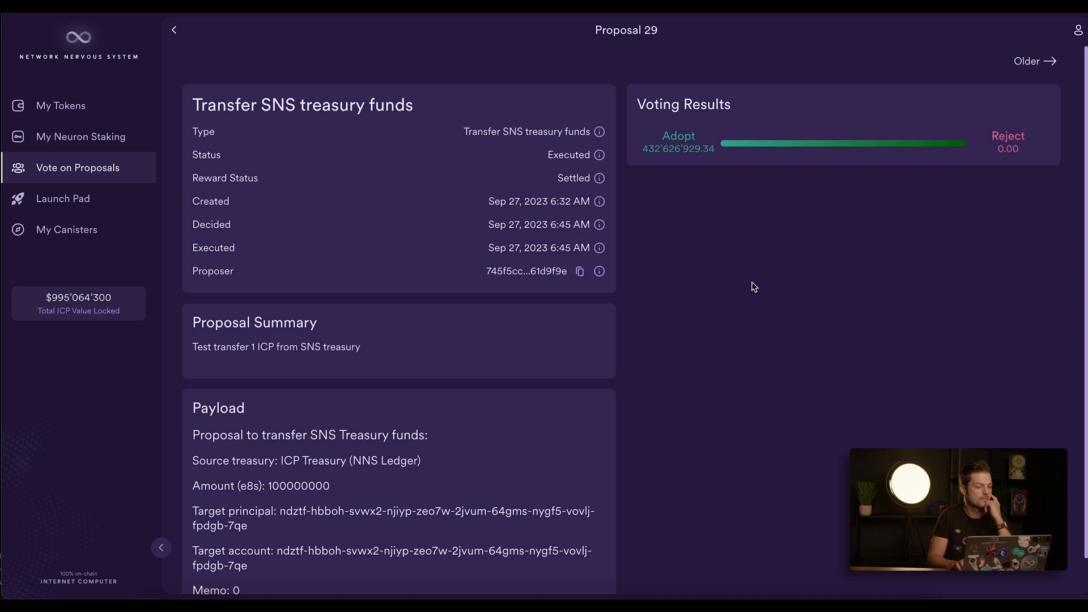
click(174, 30)
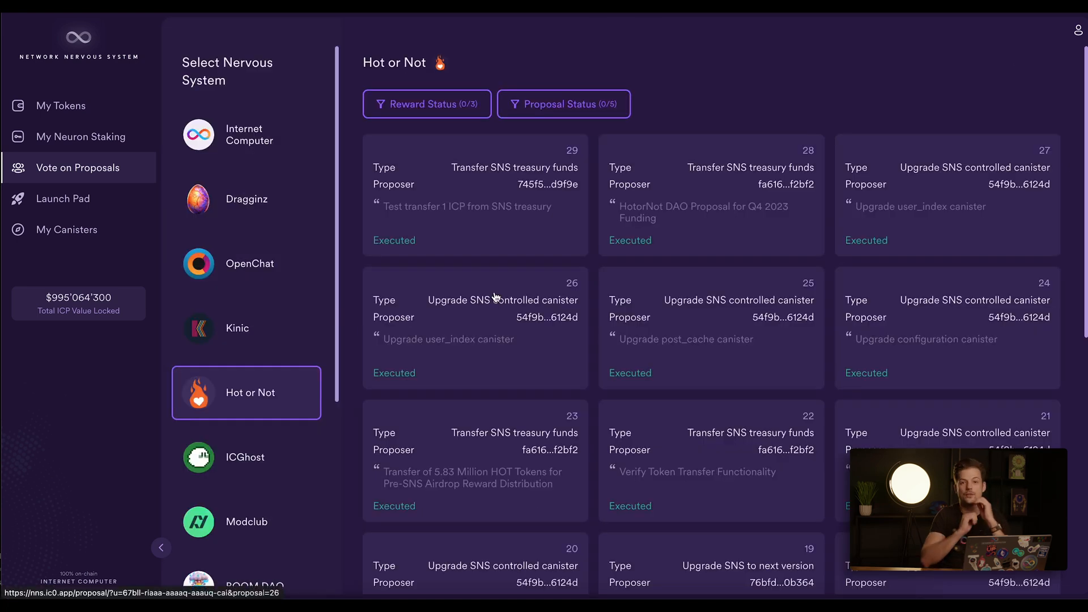